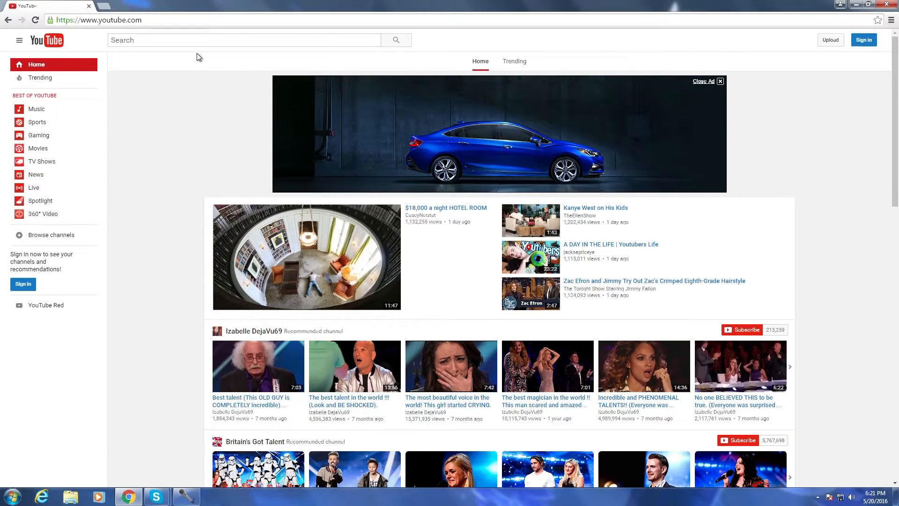
Step: Search YouTube for 'How to get at Skype' and open the Skype microphone problems tutorial
left_click(240, 40)
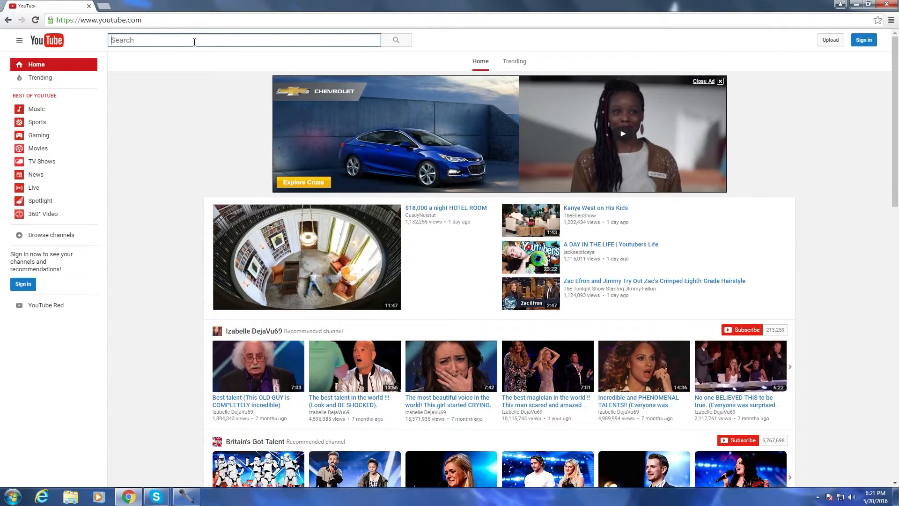
type("How to get at Skype")
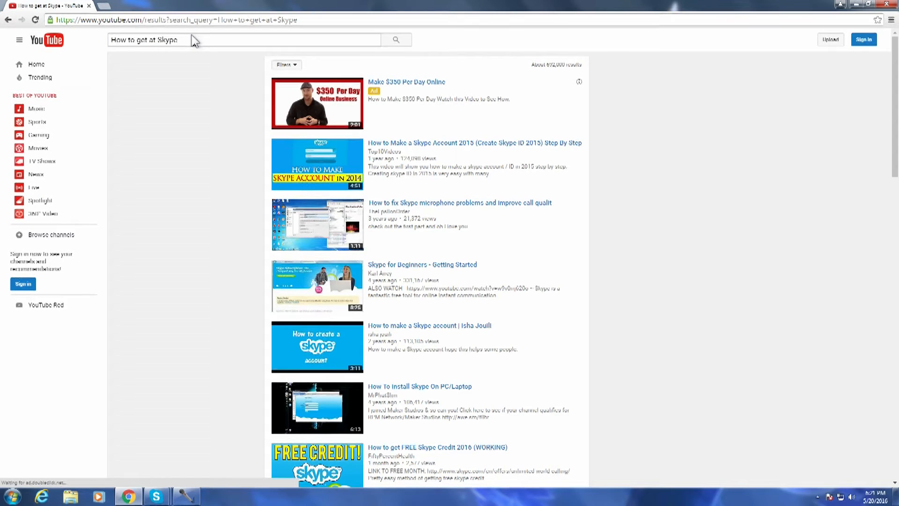
mouse_move(327, 229)
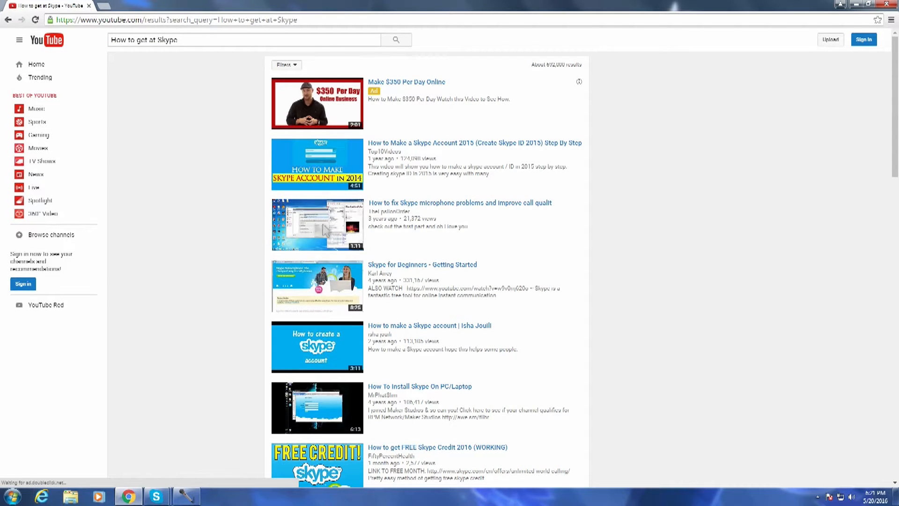
left_click(317, 224)
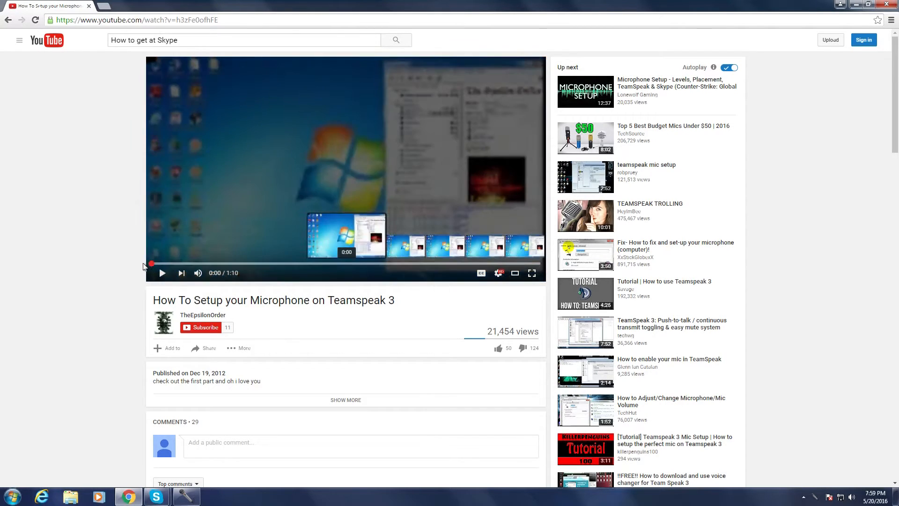
Step: Play the microphone tutorial video, with Skype's audio settings window open alongside
left_click(162, 273)
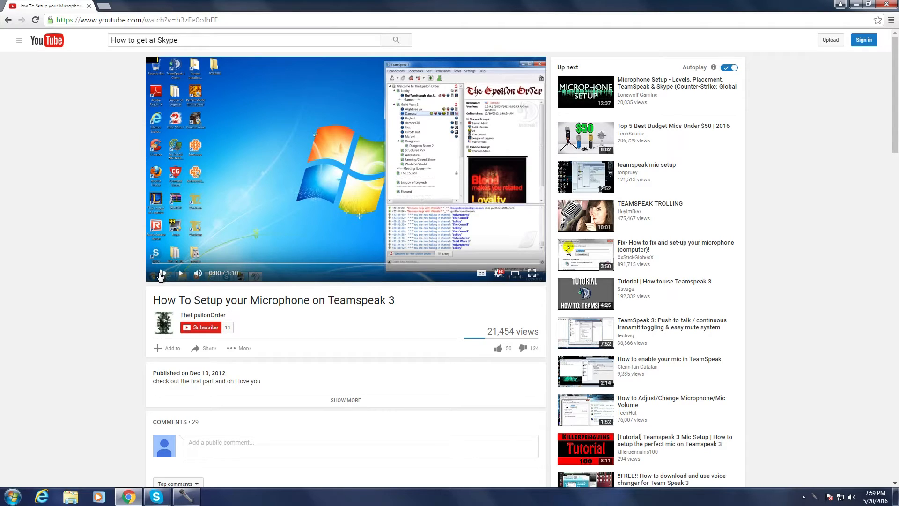
left_click(162, 273)
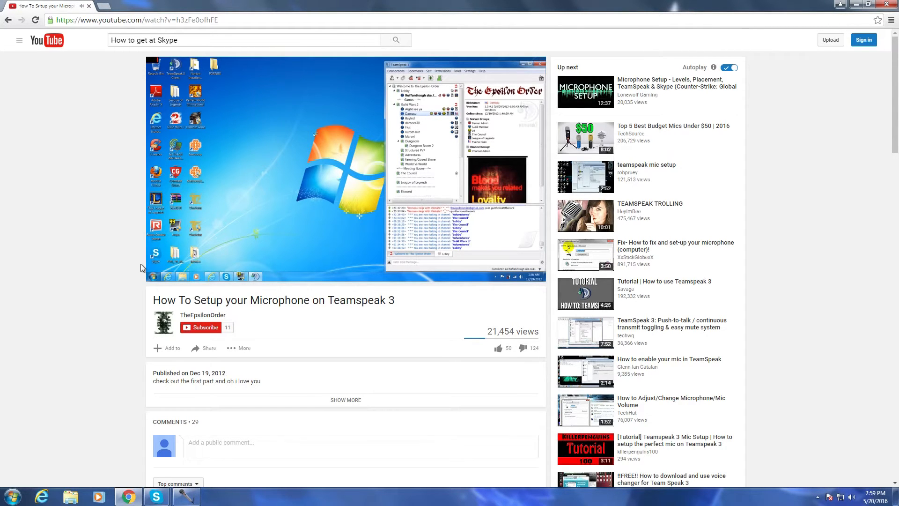
left_click(345, 172)
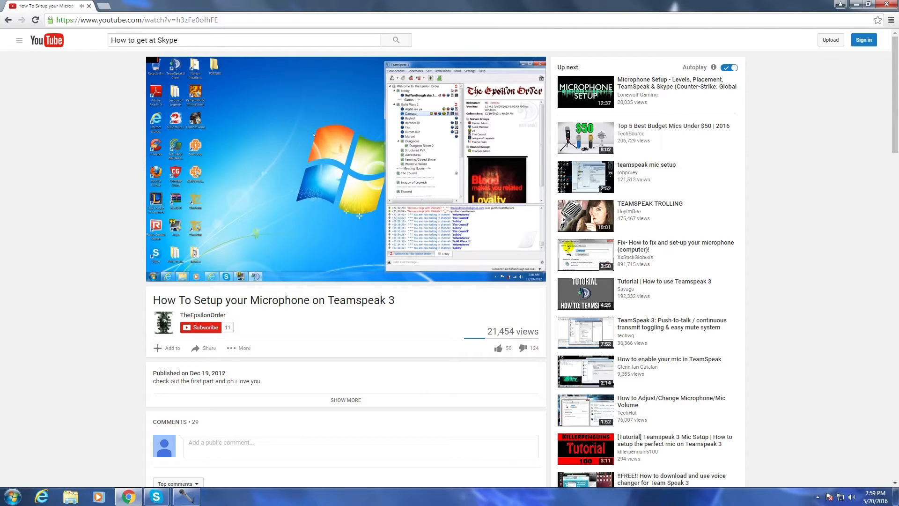
left_click(344, 172)
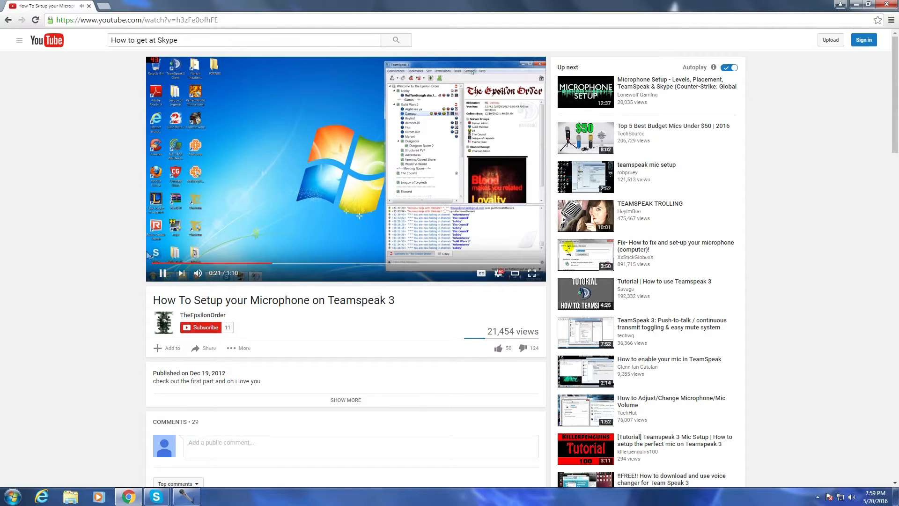
left_click(155, 497)
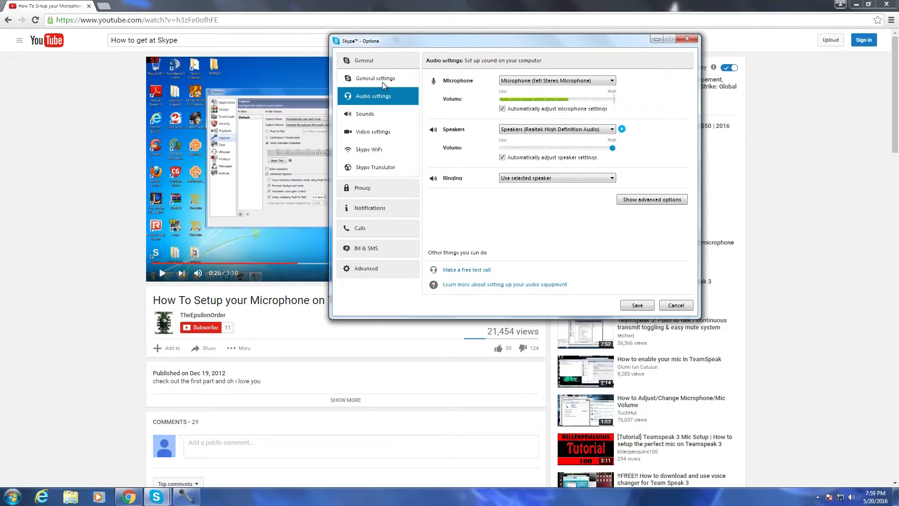
mouse_move(155, 282)
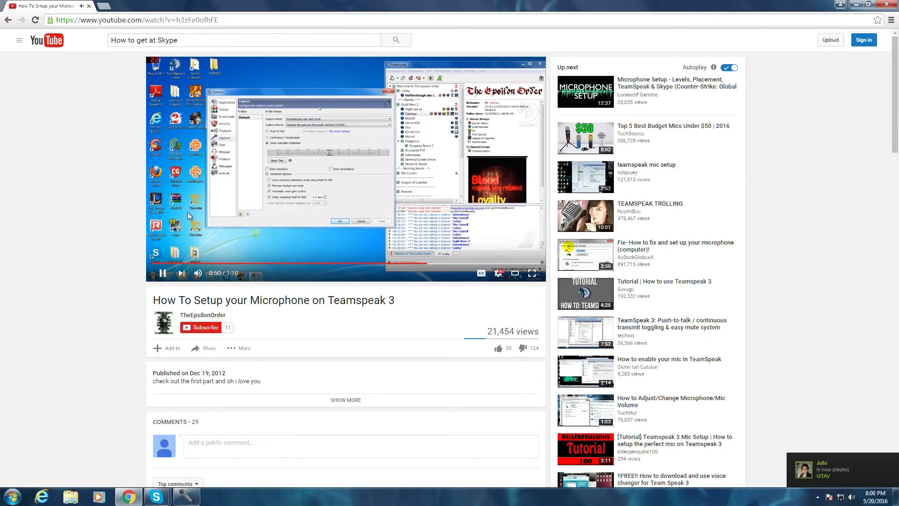
Step: Pause the tutorial near one minute, expand its description, and open an empty comment box
left_click(164, 273)
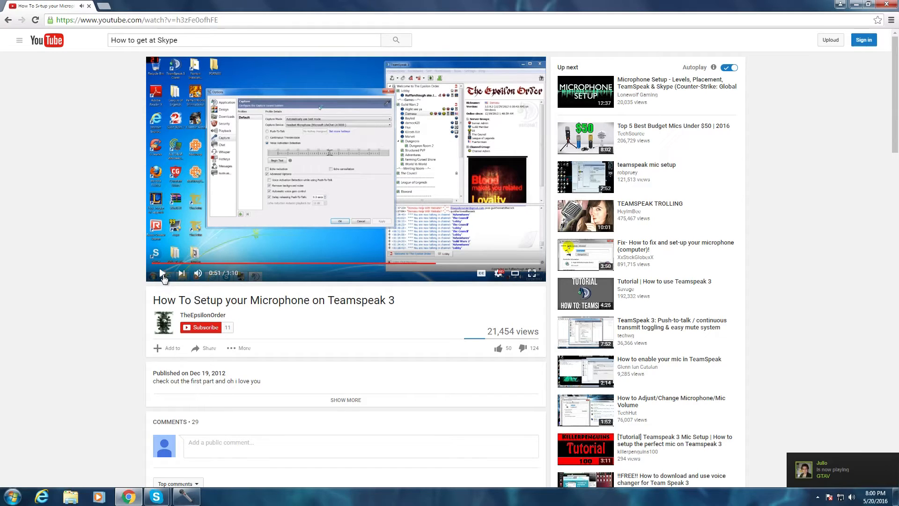
left_click(156, 496)
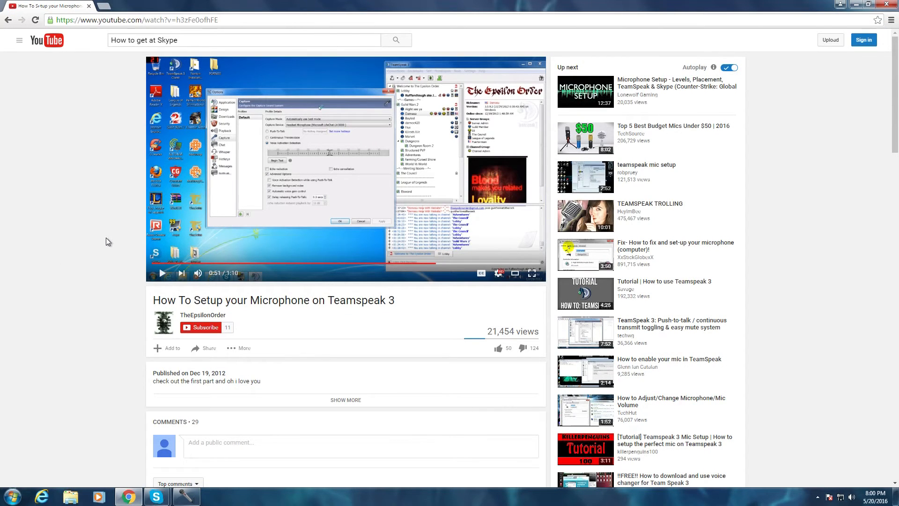
scroll("down", 3)
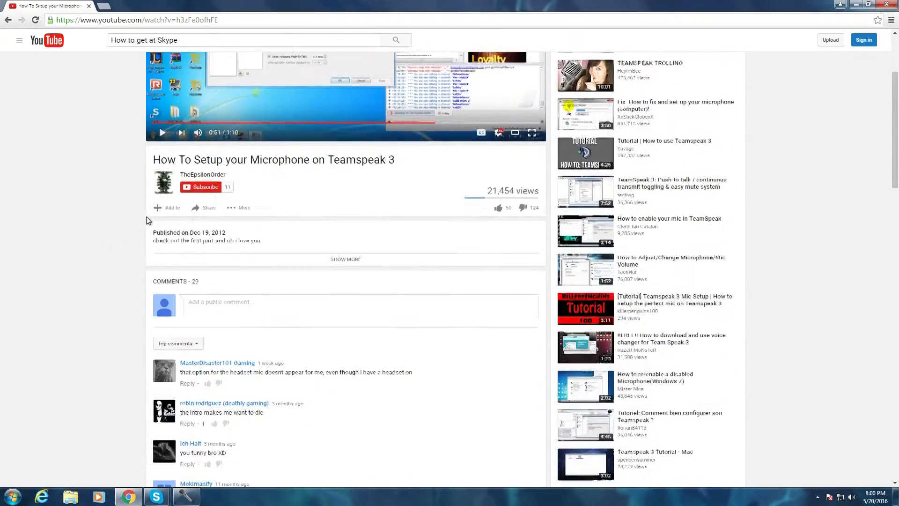
scroll("down", 3)
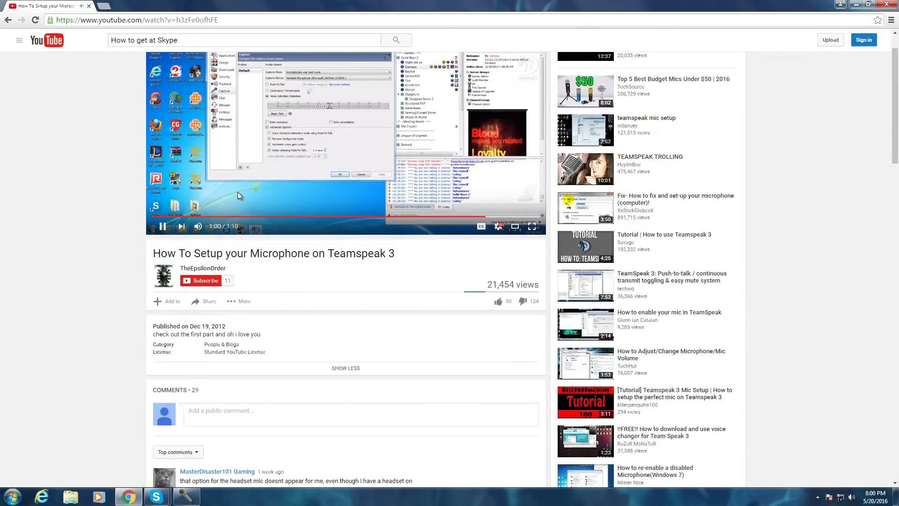
left_click(163, 226)
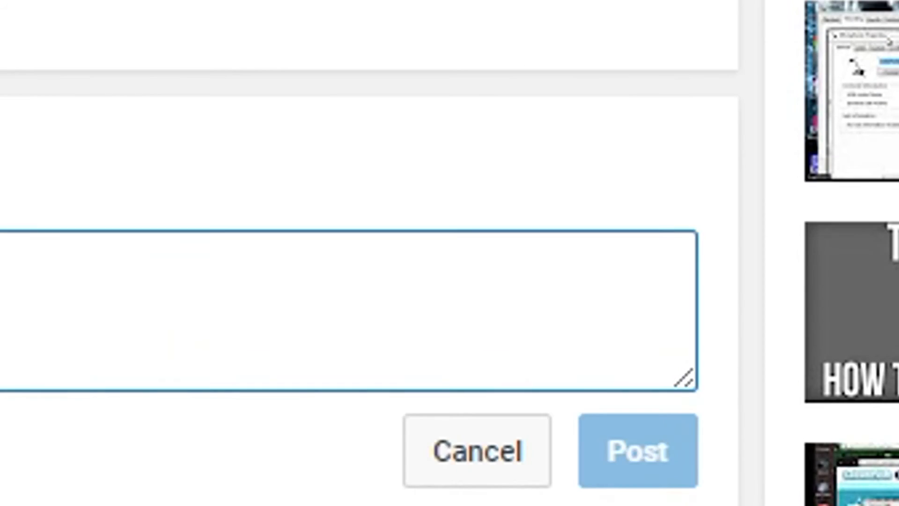
Step: Write the comment 'Wow, what a TASTE of my time' on the tutorial
type("Wow, what a")
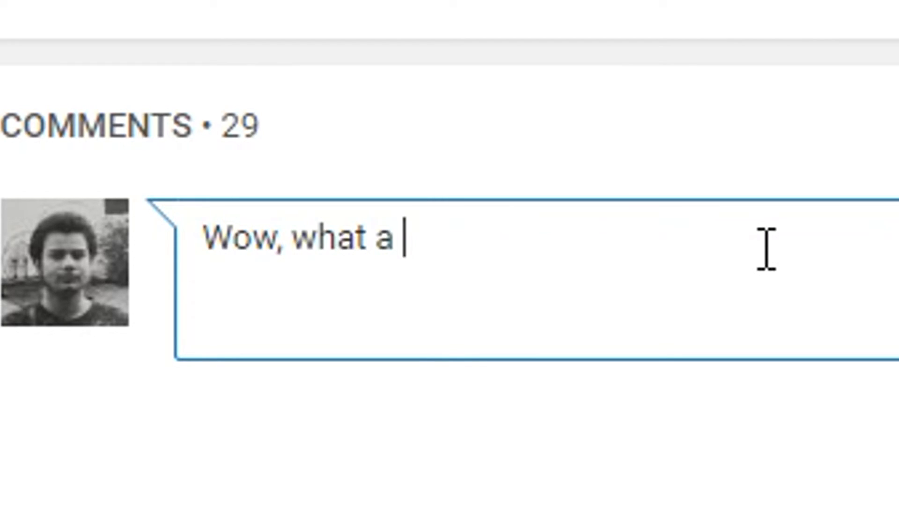
type("TASTE of my time")
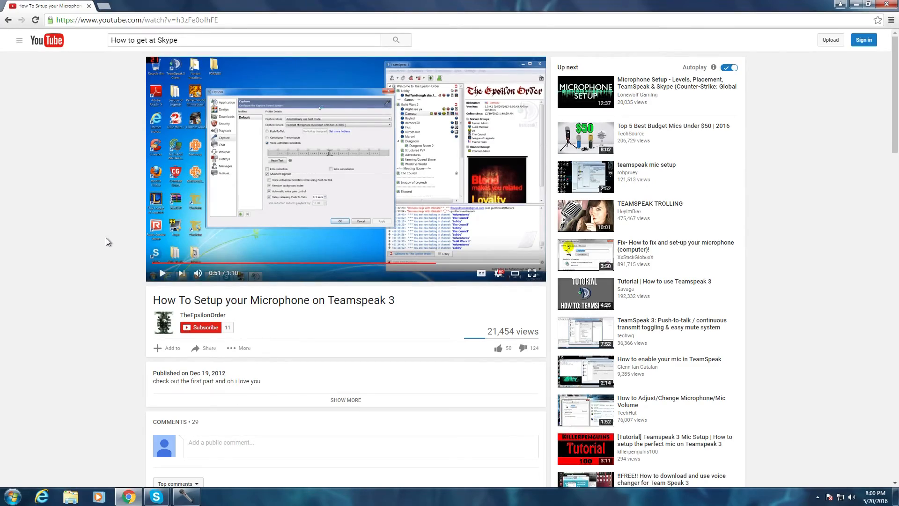
scroll("down", 3)
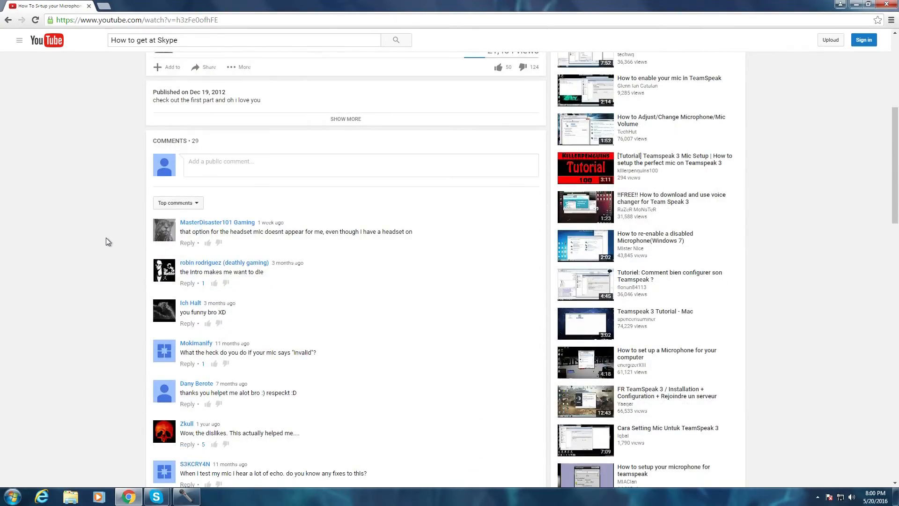
scroll("up", 3)
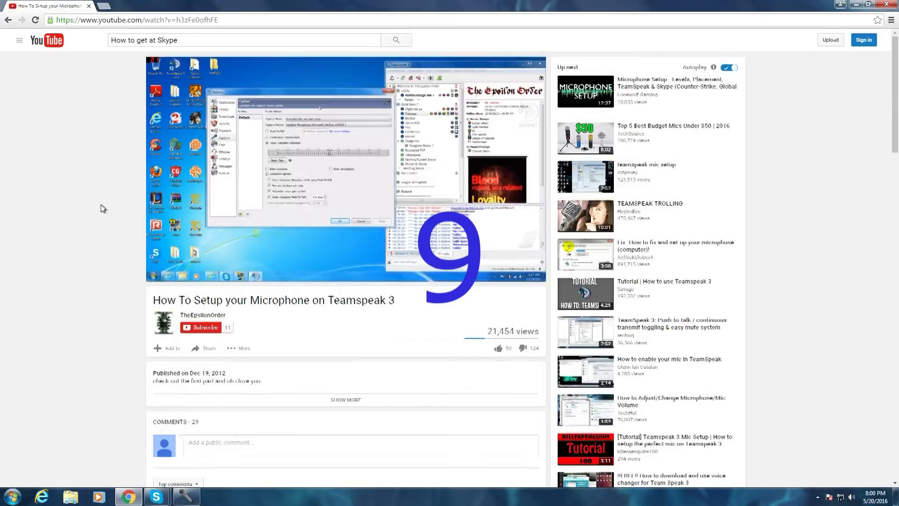
scroll("down", 3)
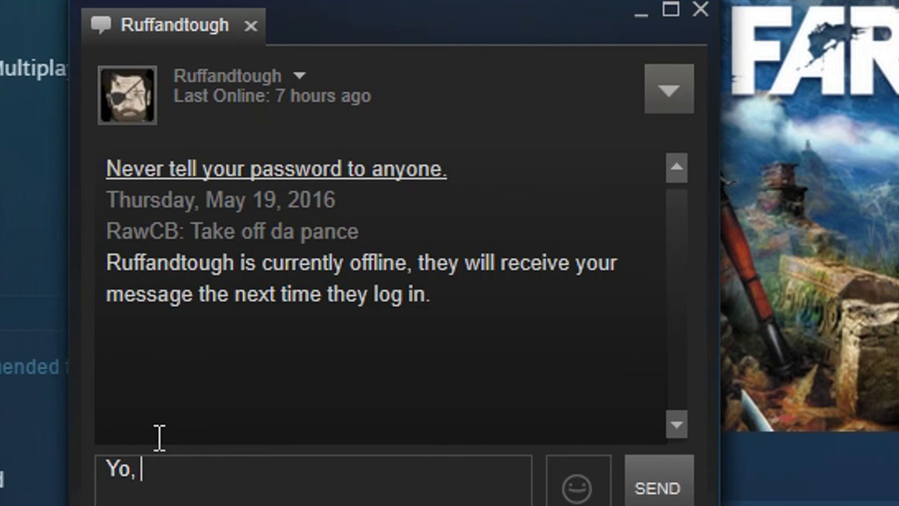
Step: Type 'Yo, you're new' in the Steam chat message box, leaving it unsent
type("you're new")
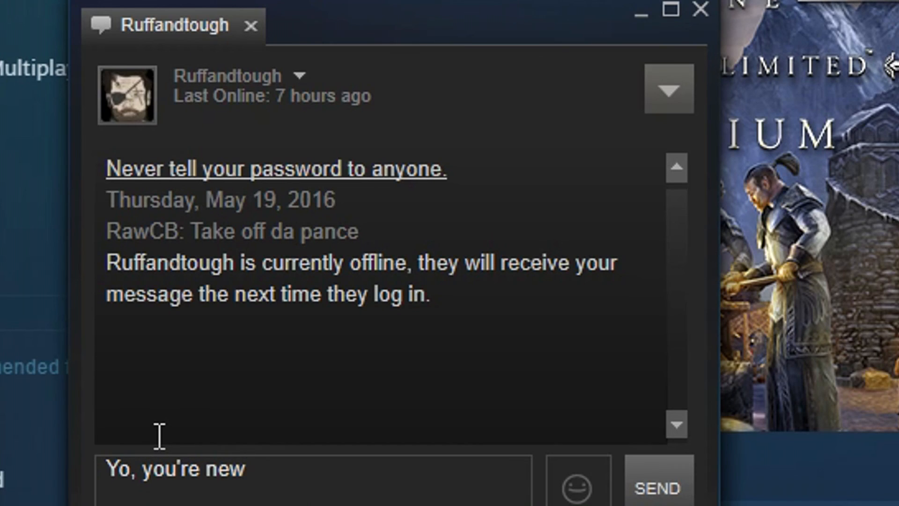